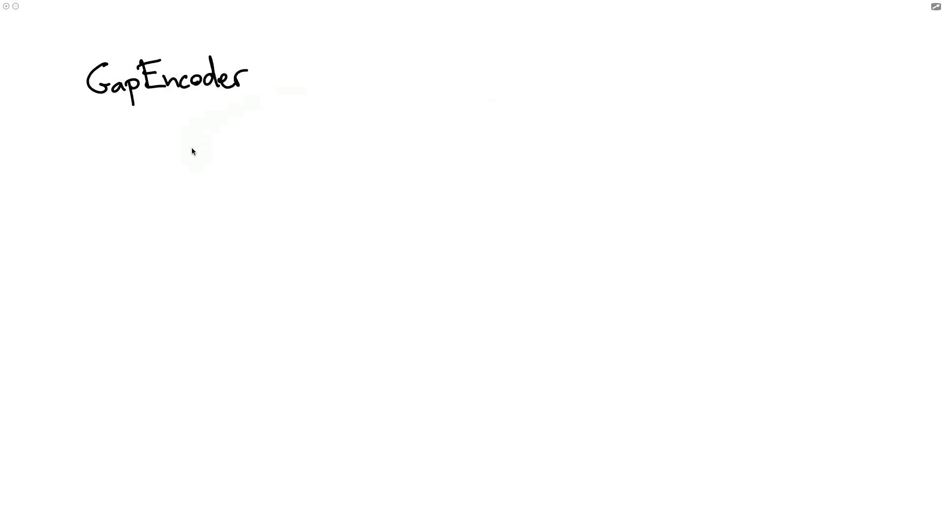
Sketch arrows under the GapEncoder heading linking 'dirty category' to 'features!'
drag(193, 145, 190, 96)
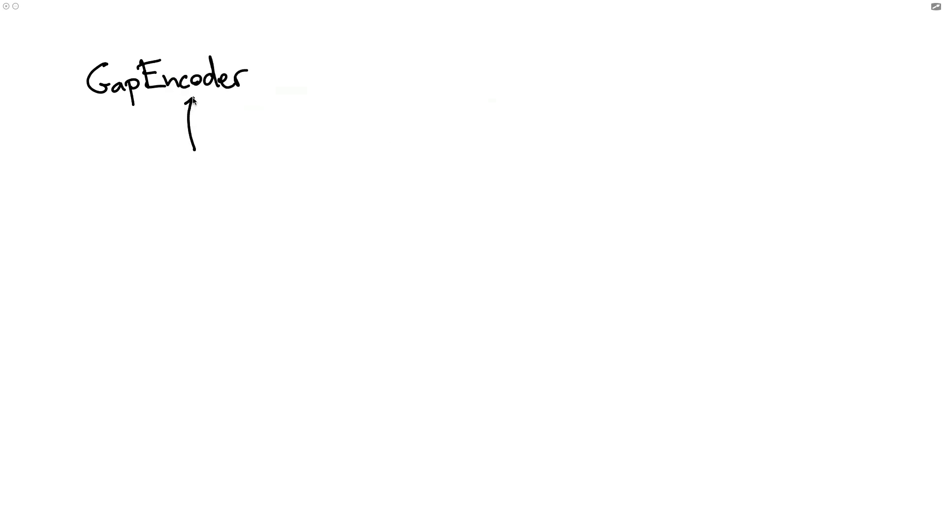
mouse_move(371, 136)
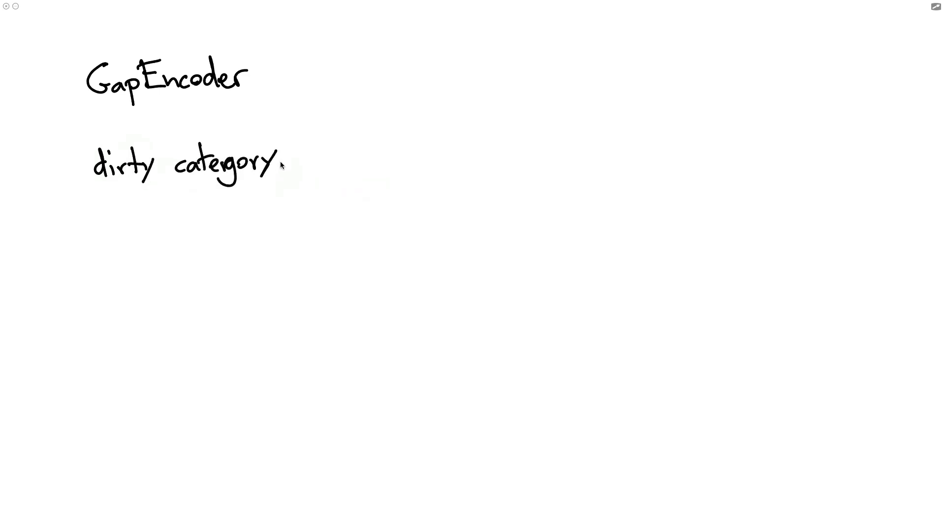
drag(304, 159, 372, 160)
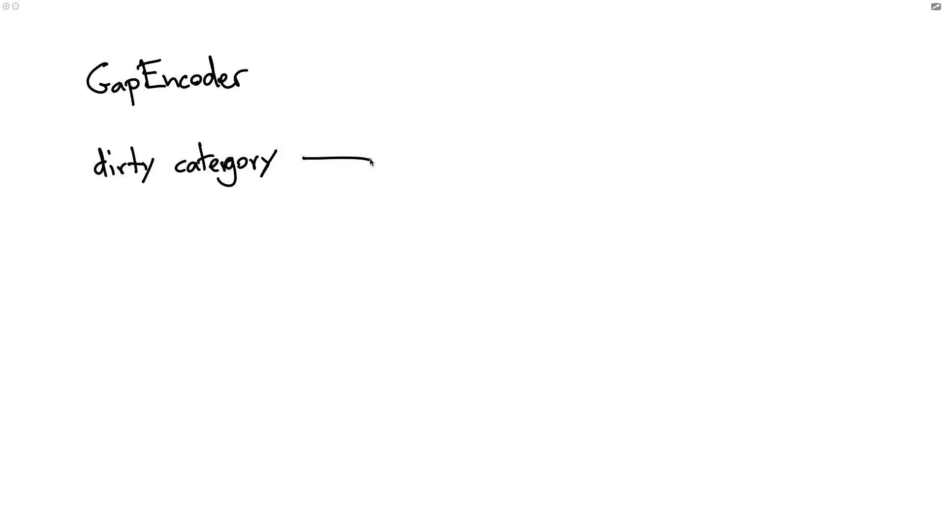
drag(367, 158, 374, 158)
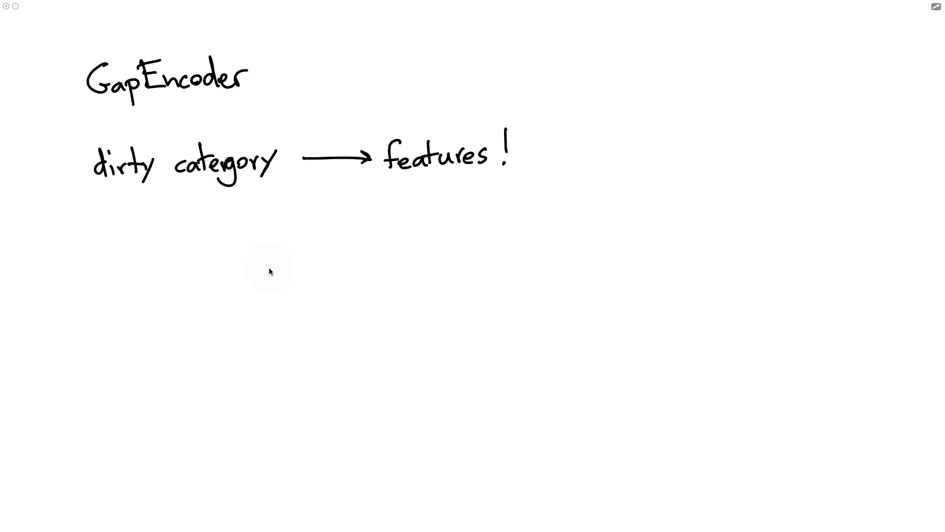
mouse_move(332, 114)
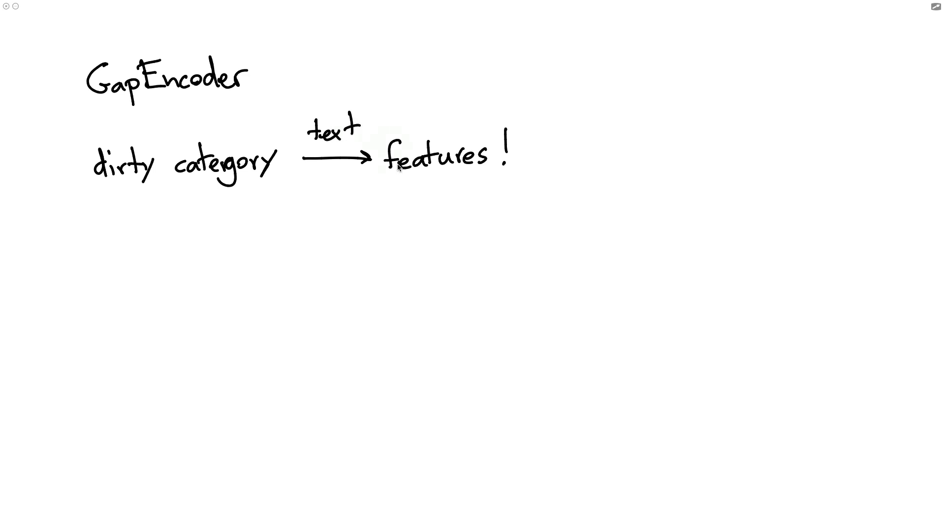
mouse_move(360, 272)
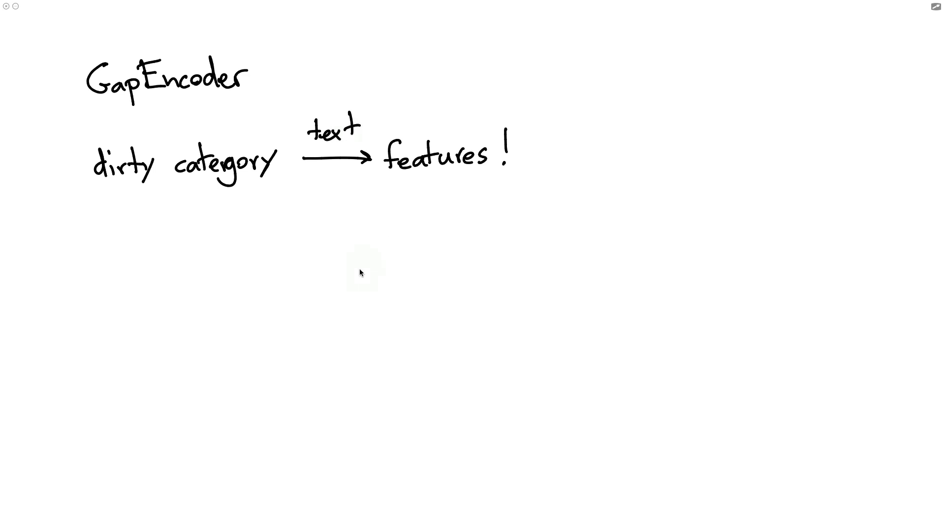
mouse_move(143, 268)
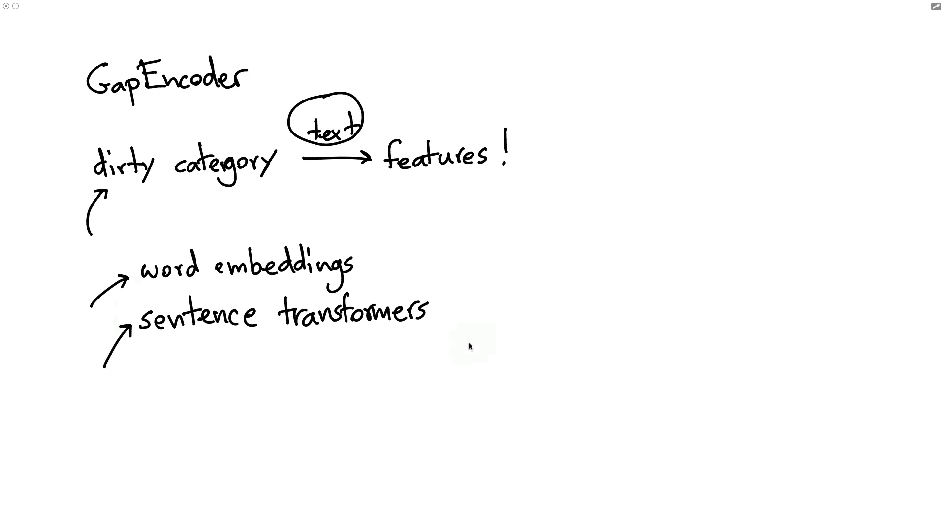
mouse_move(620, 136)
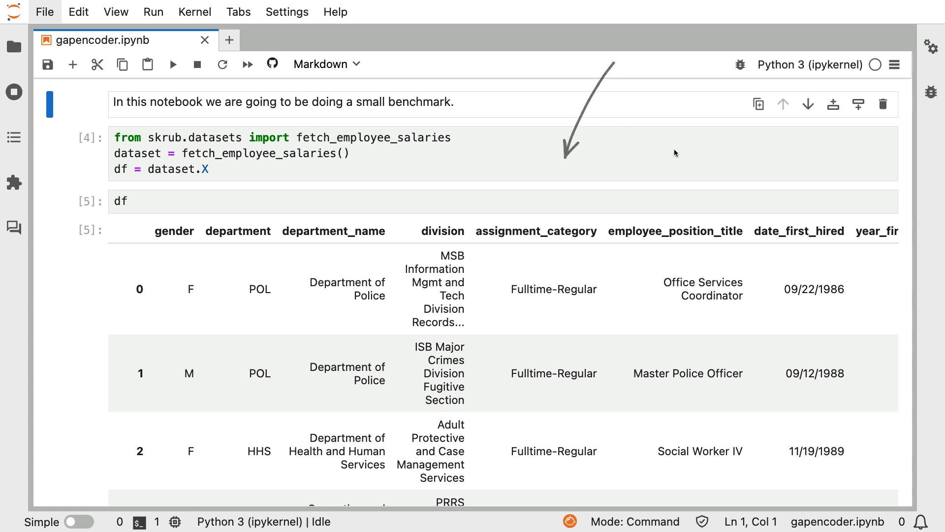
mouse_move(443, 133)
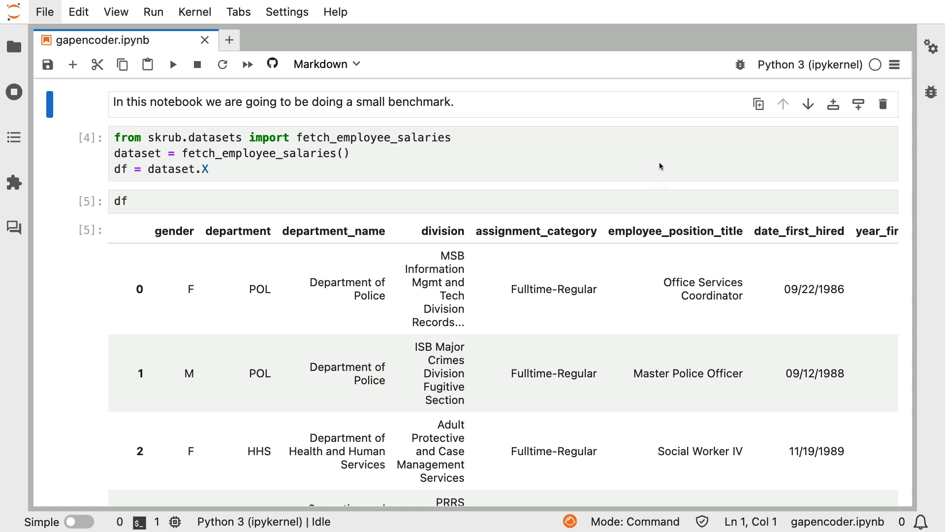
mouse_move(692, 184)
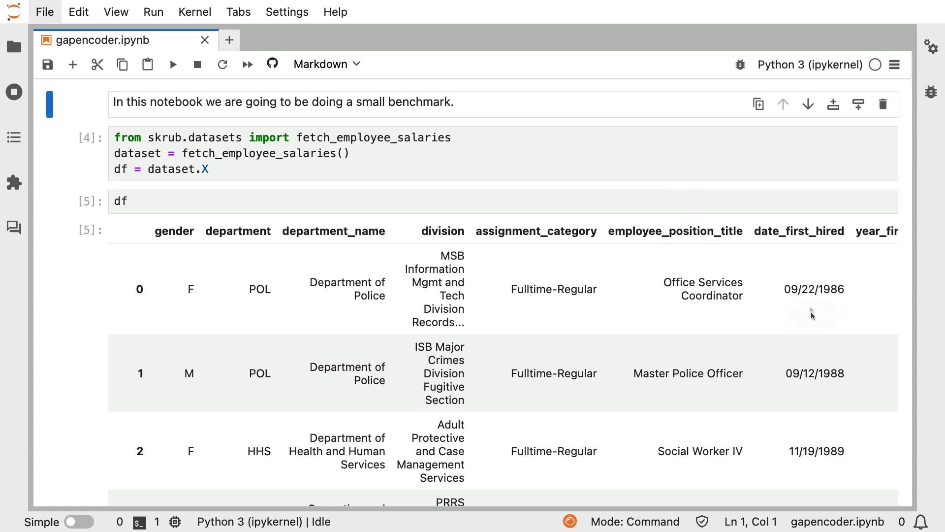
mouse_move(721, 272)
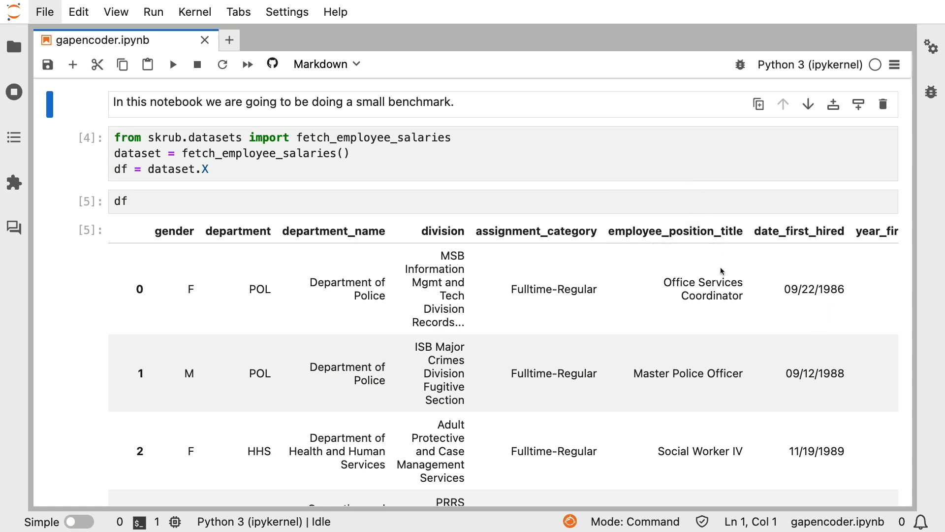
scroll(right, 3)
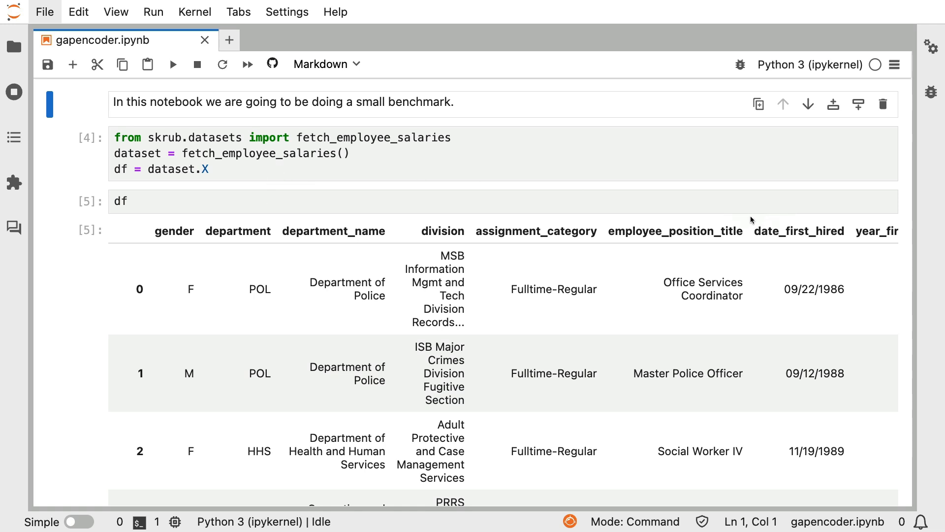
mouse_move(703, 310)
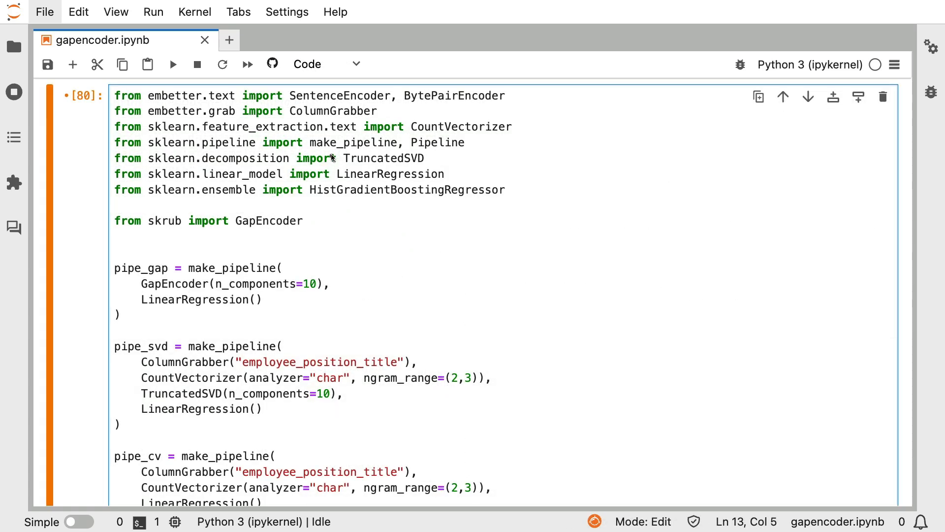
Mark pipe_svd and bring the make_pipeline encoder definitions into view
drag(326, 159, 457, 187)
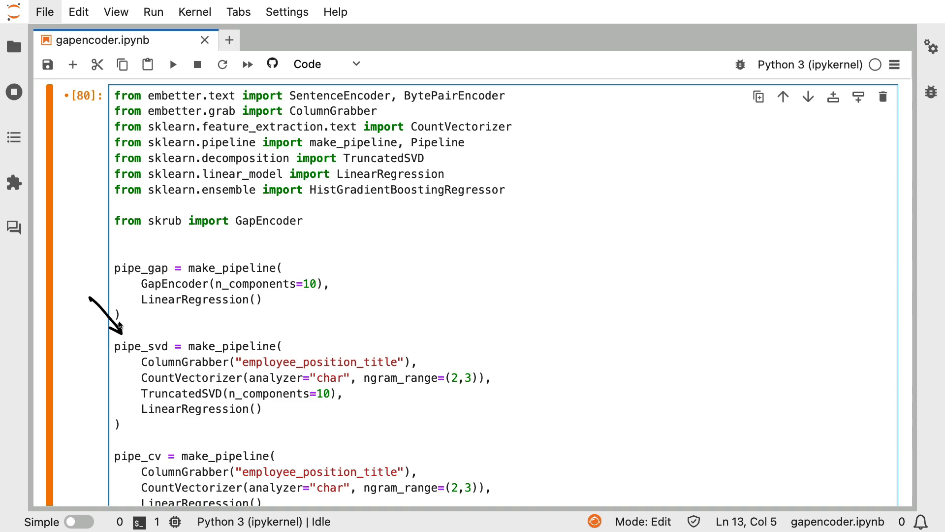
scroll(down, 3)
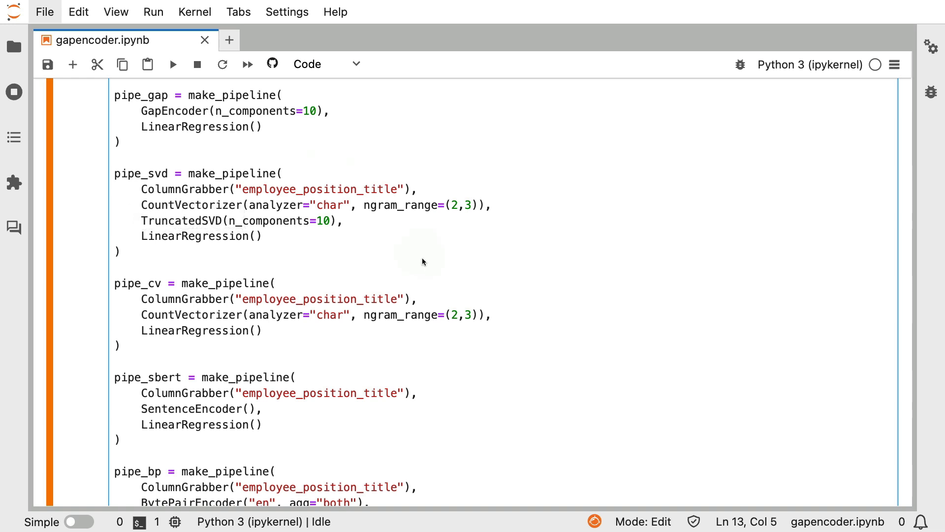
mouse_move(138, 283)
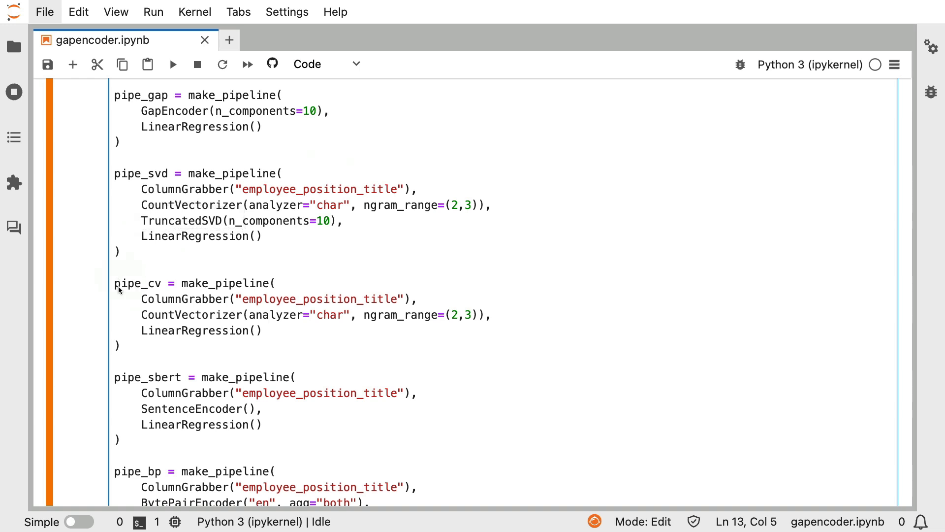
drag(124, 287, 247, 331)
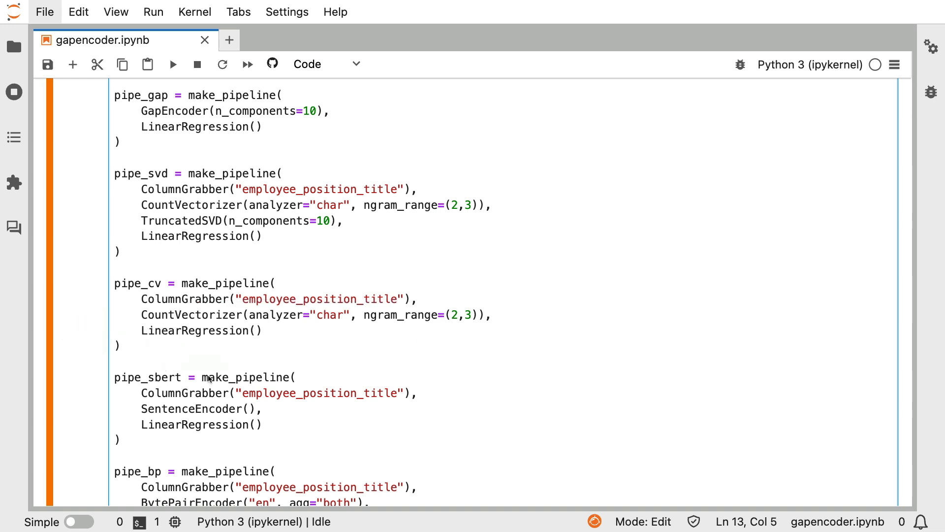
drag(130, 385, 262, 423)
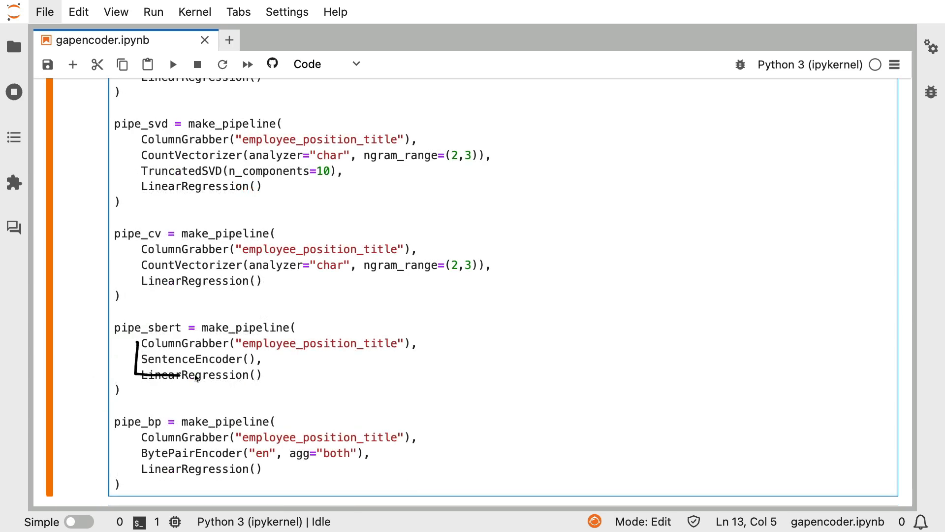
drag(127, 349, 268, 378)
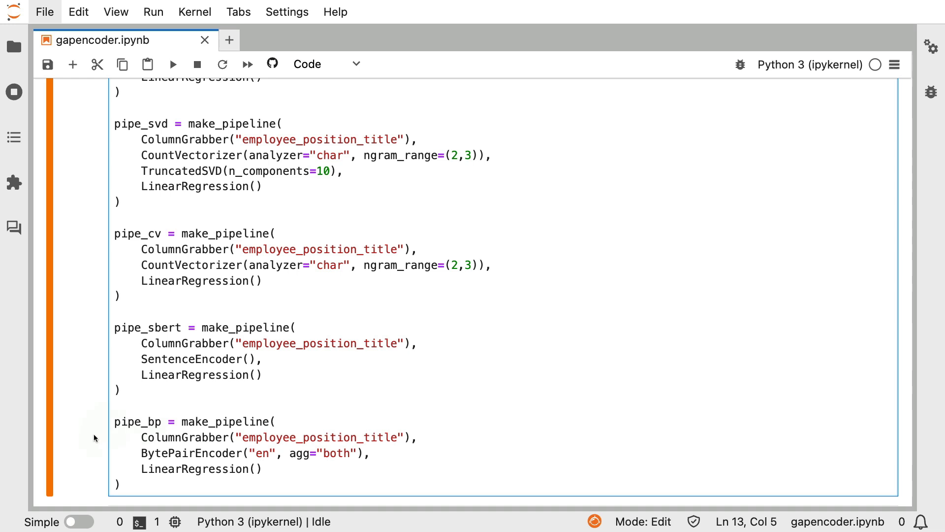
mouse_move(77, 391)
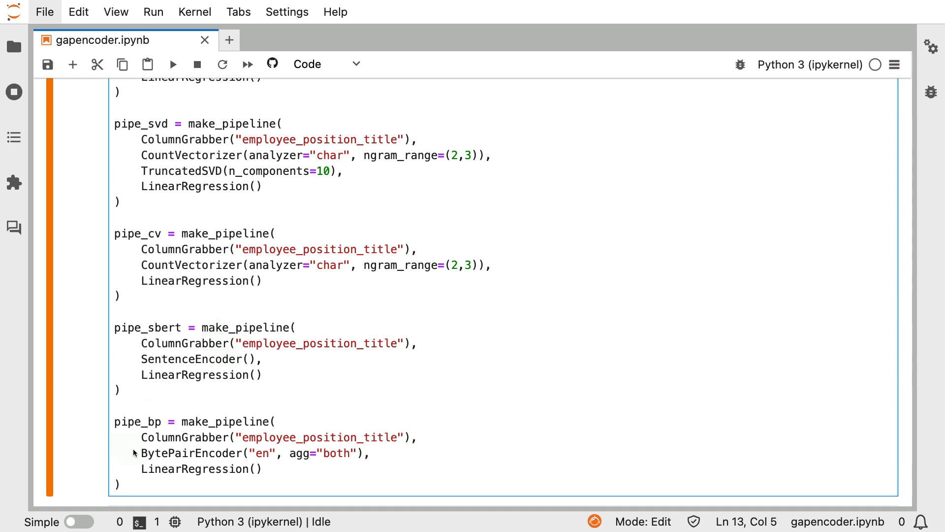
drag(134, 431, 253, 468)
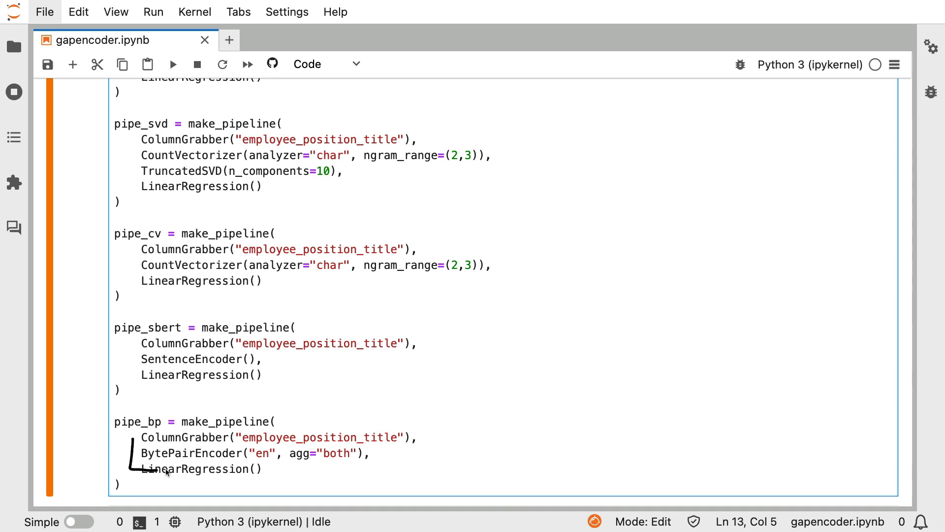
drag(127, 434, 253, 474)
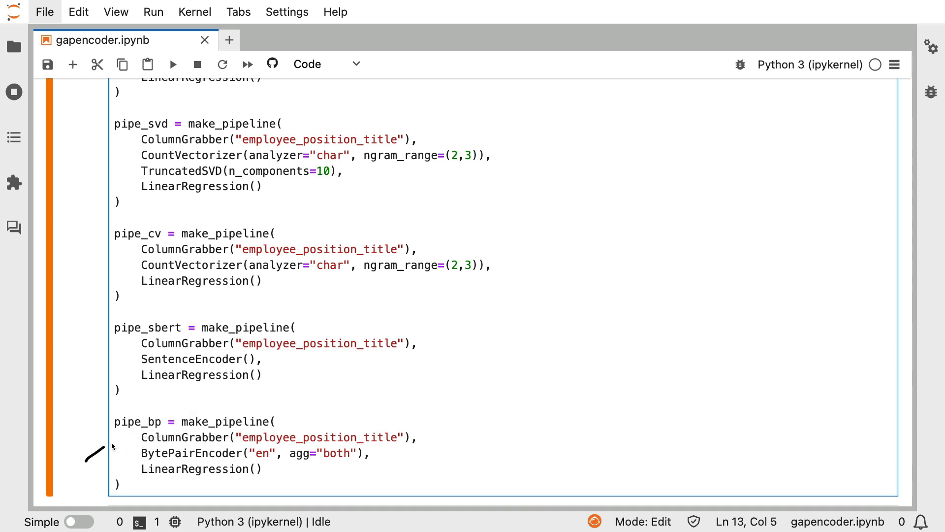
mouse_move(535, 306)
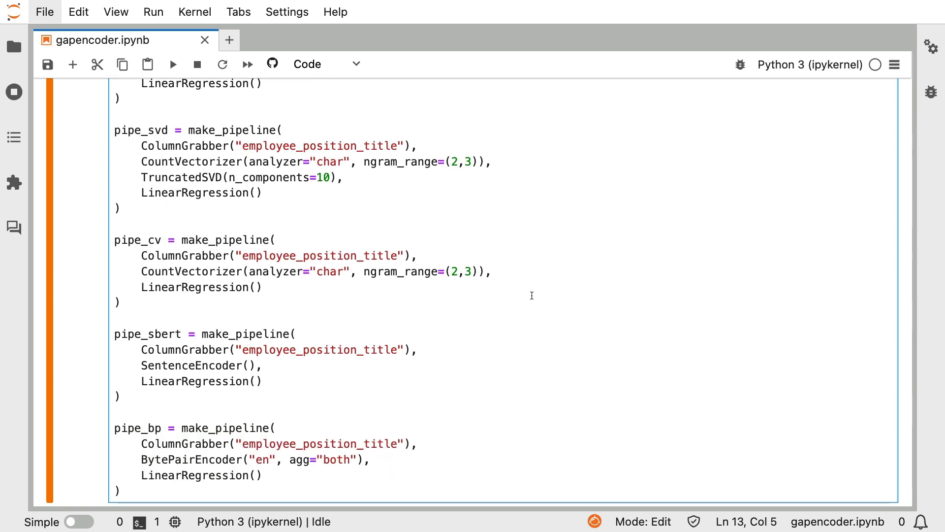
scroll(down, 3)
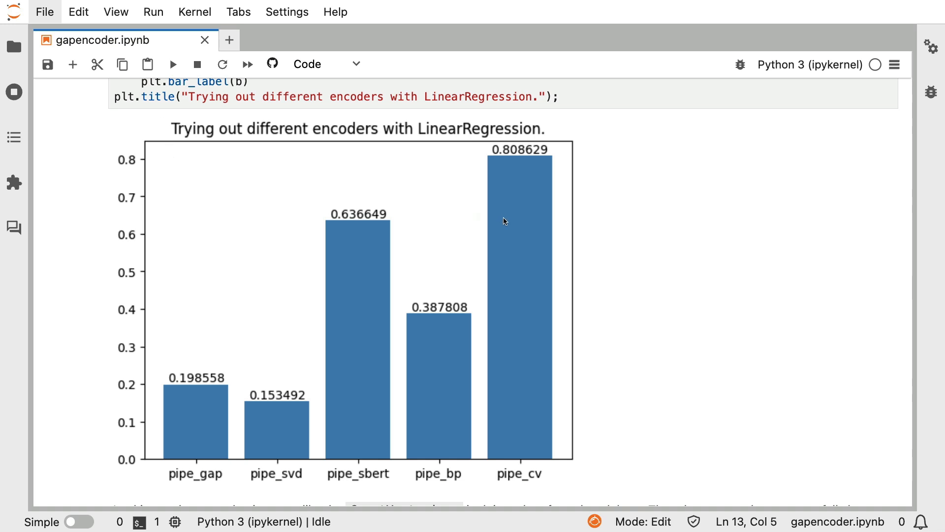
drag(275, 449, 256, 467)
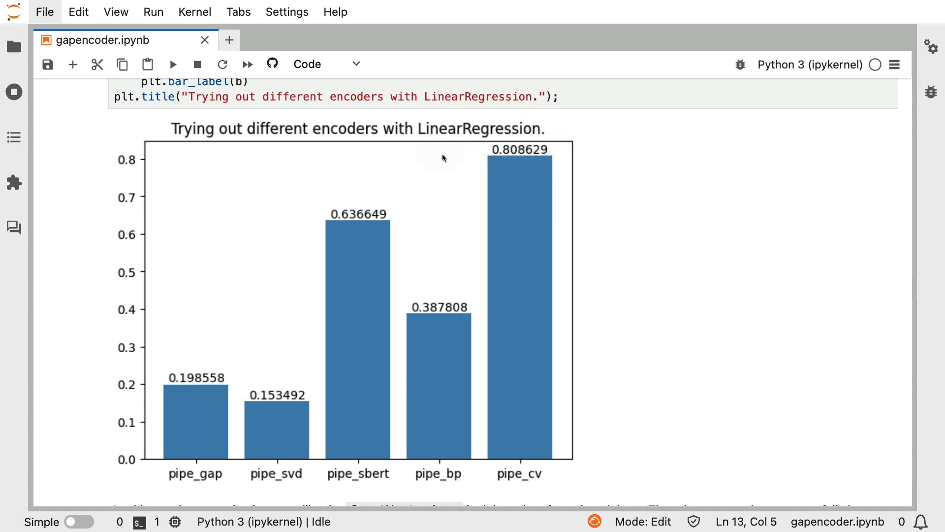
mouse_move(440, 222)
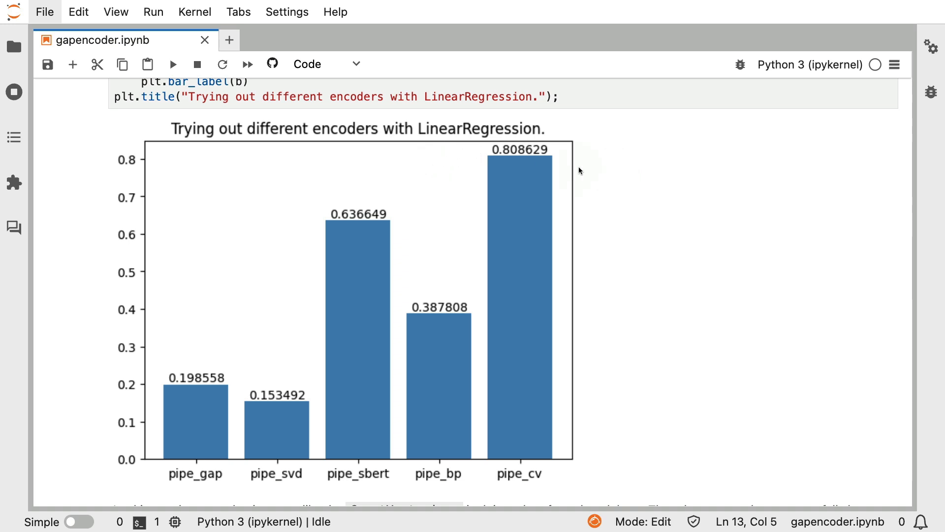
mouse_move(526, 218)
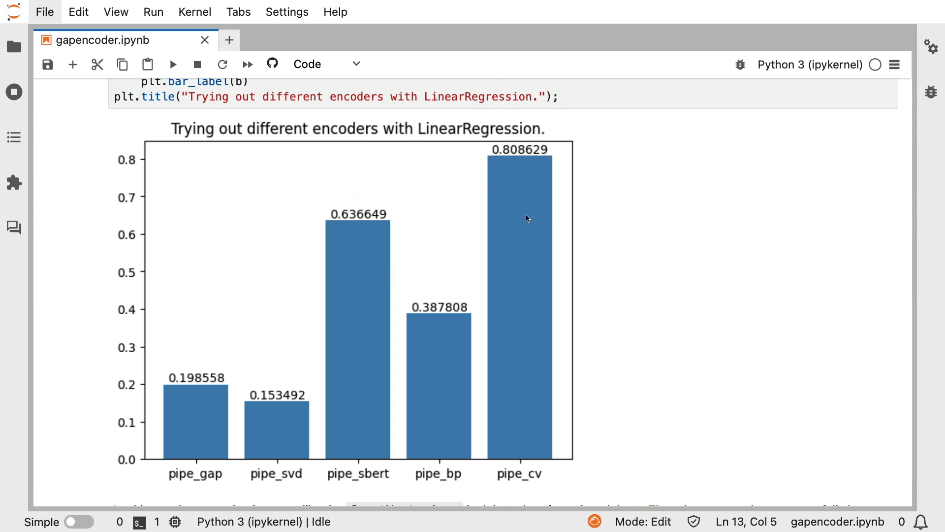
mouse_move(234, 345)
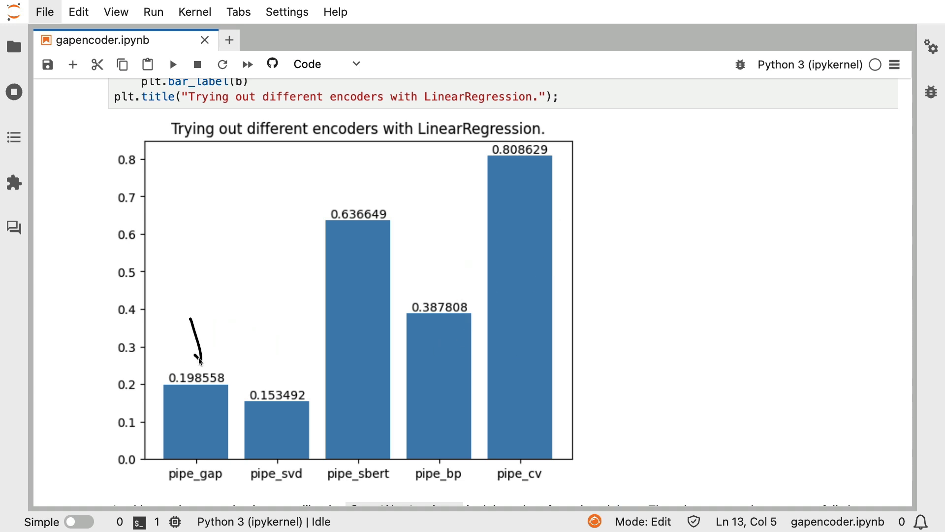
mouse_move(278, 383)
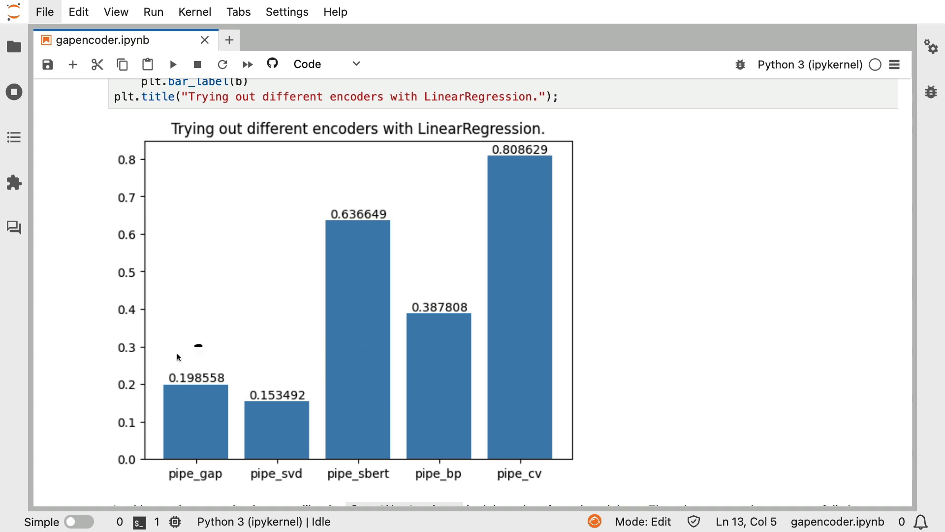
mouse_move(488, 352)
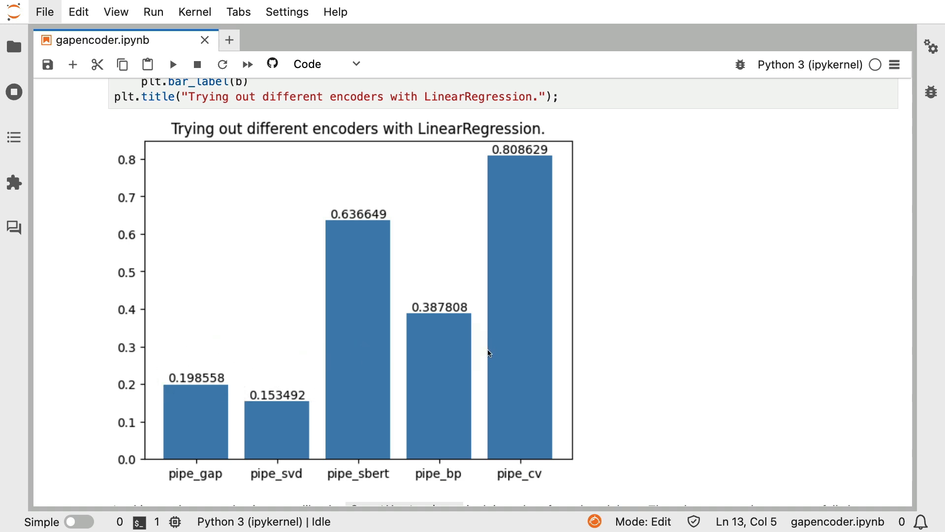
mouse_move(189, 273)
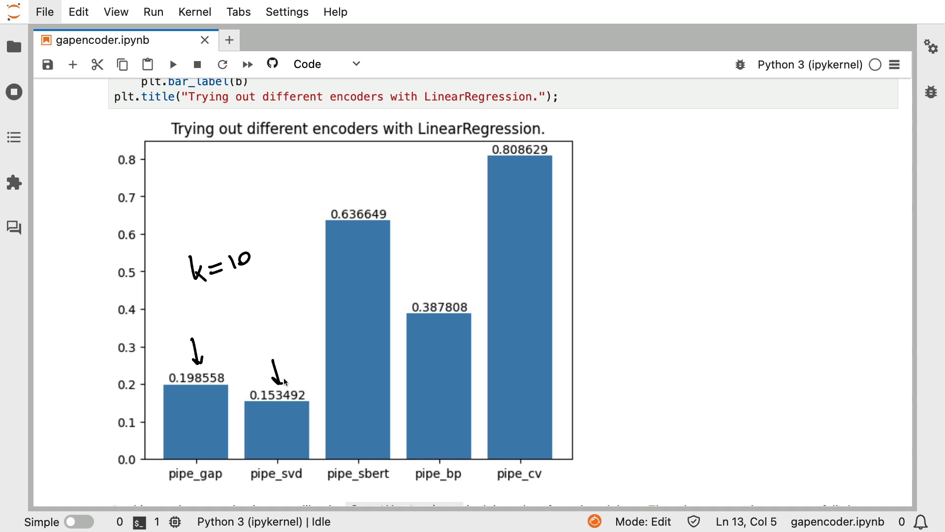
mouse_move(482, 220)
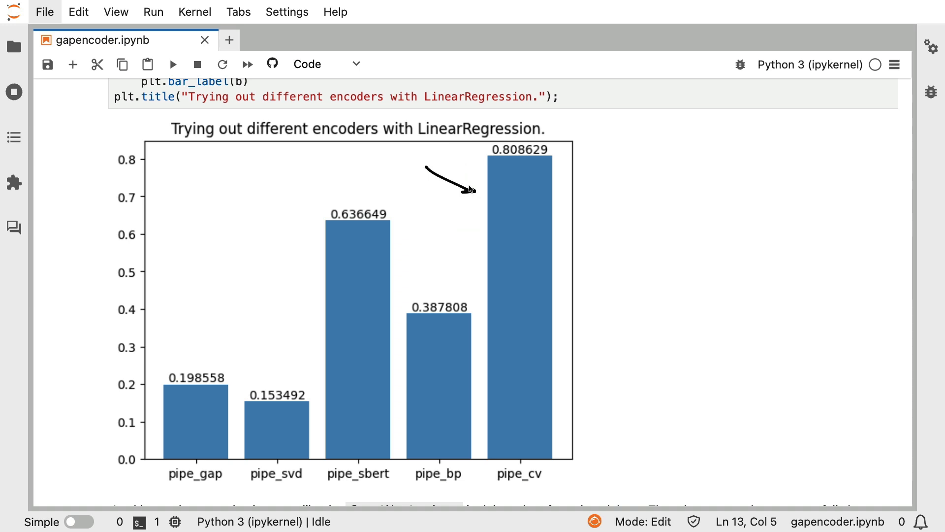
mouse_move(581, 253)
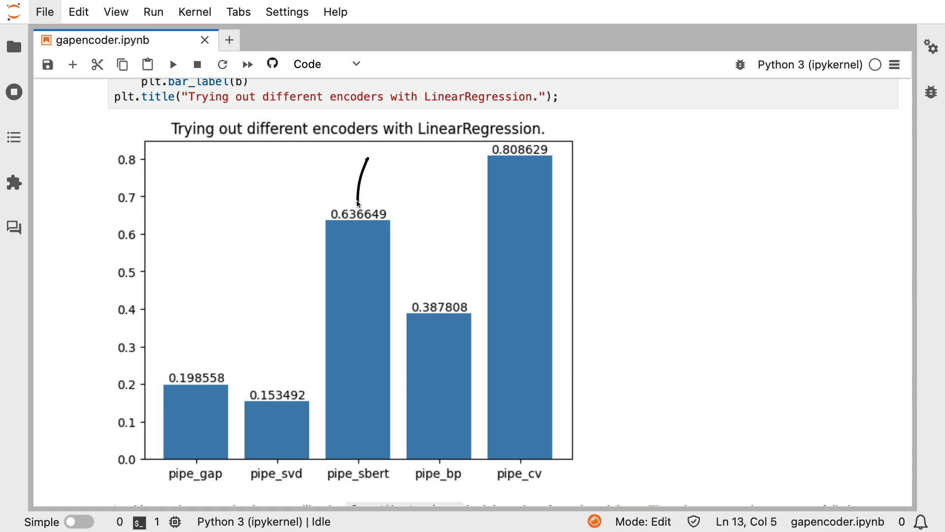
mouse_move(440, 296)
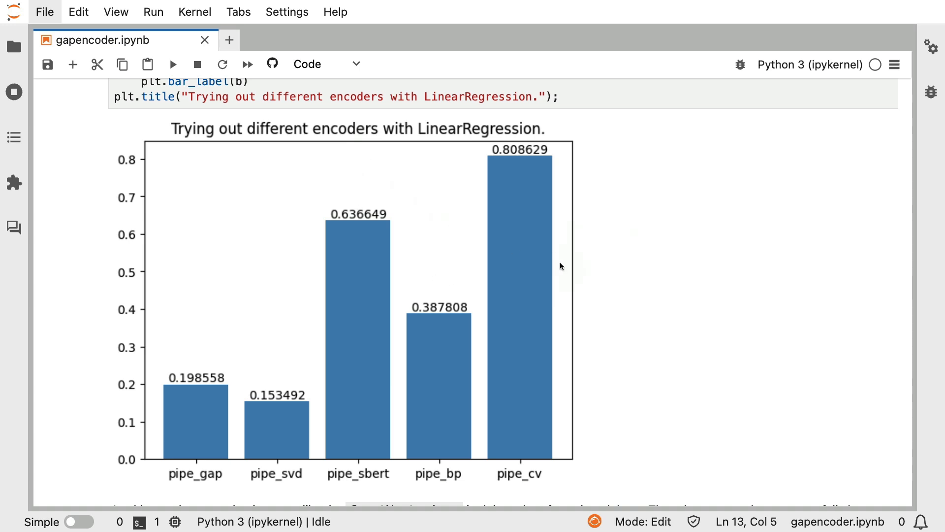
mouse_move(478, 119)
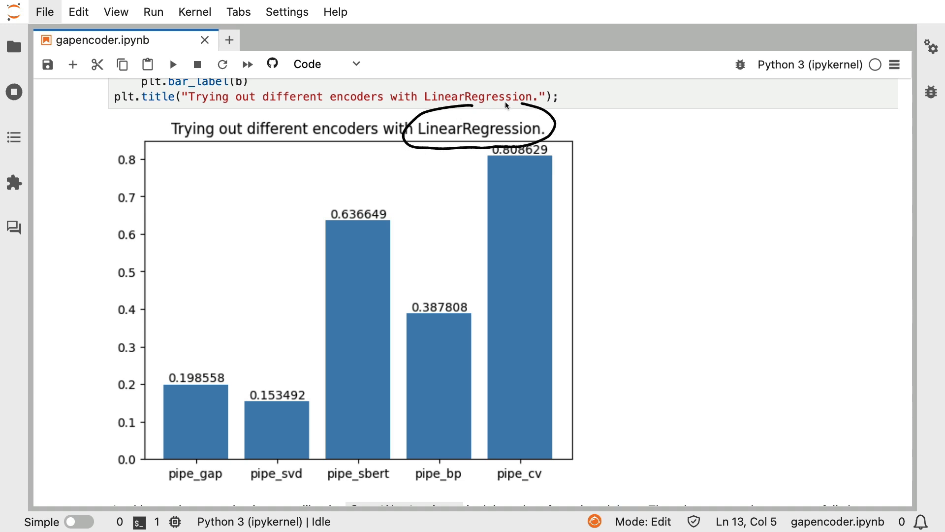
mouse_move(677, 196)
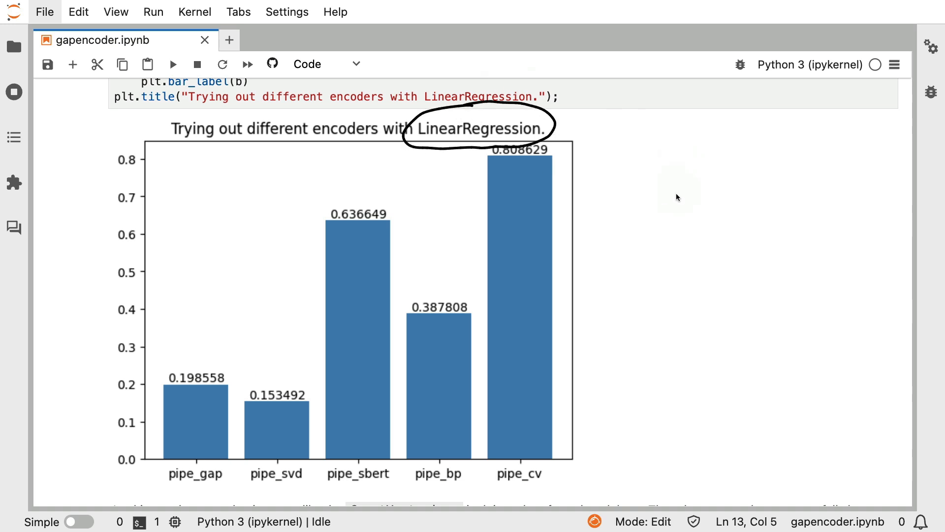
mouse_move(545, 243)
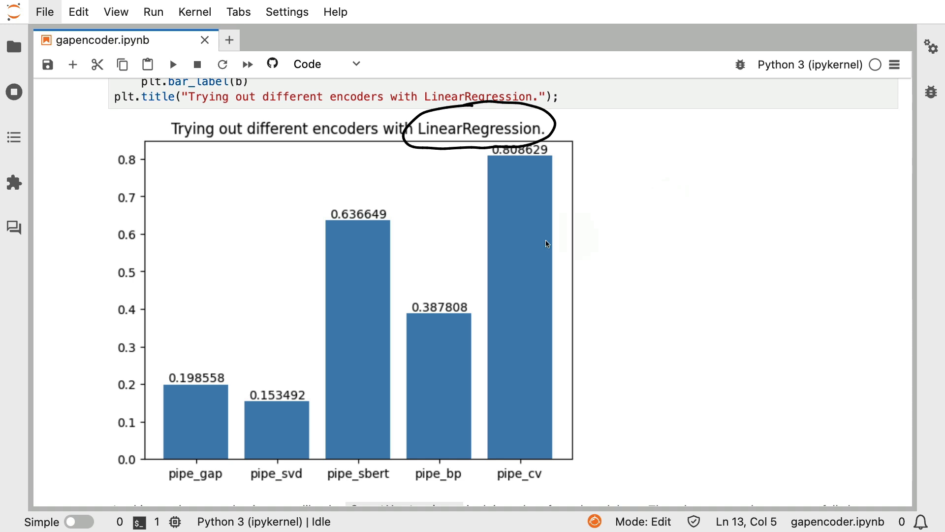
mouse_move(339, 165)
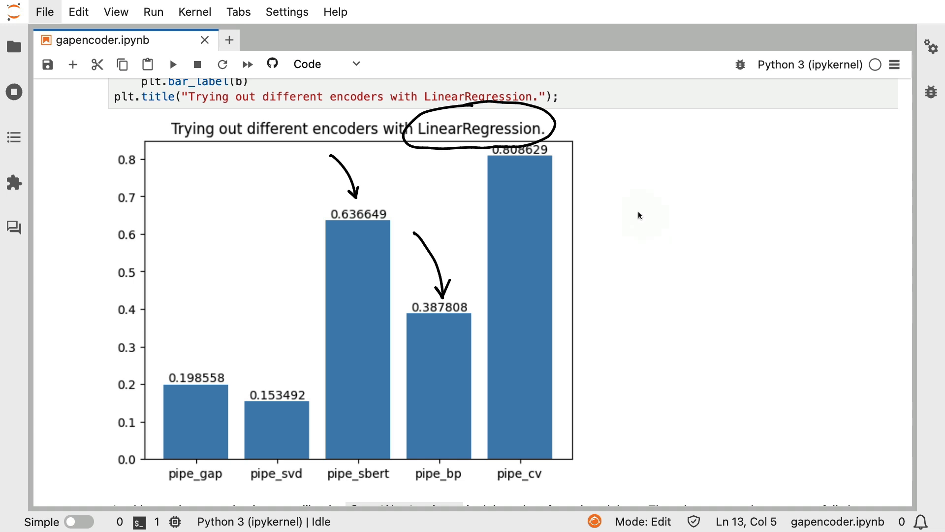
mouse_move(616, 201)
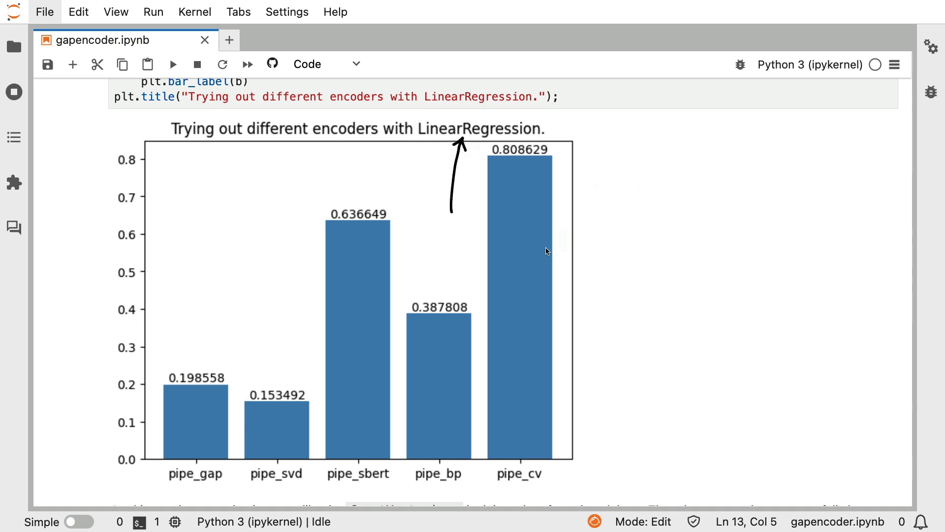
mouse_move(520, 190)
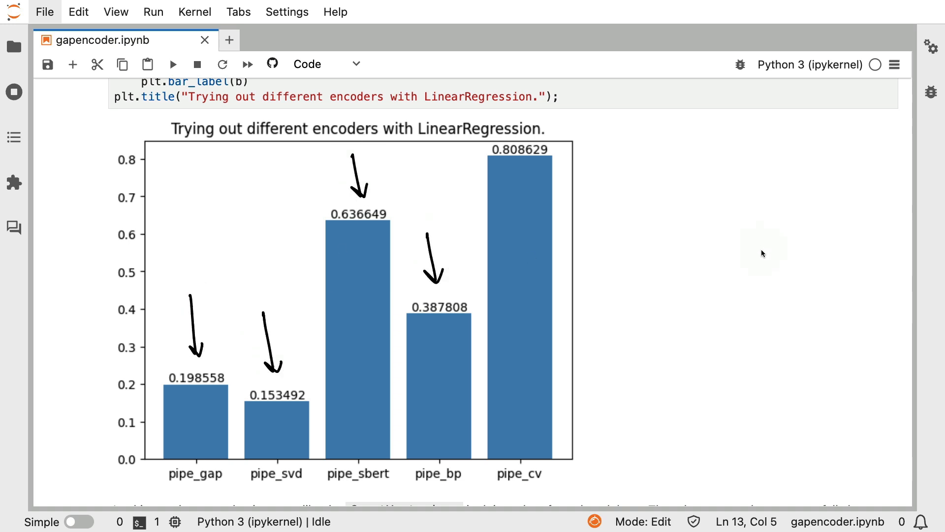
drag(619, 157, 531, 217)
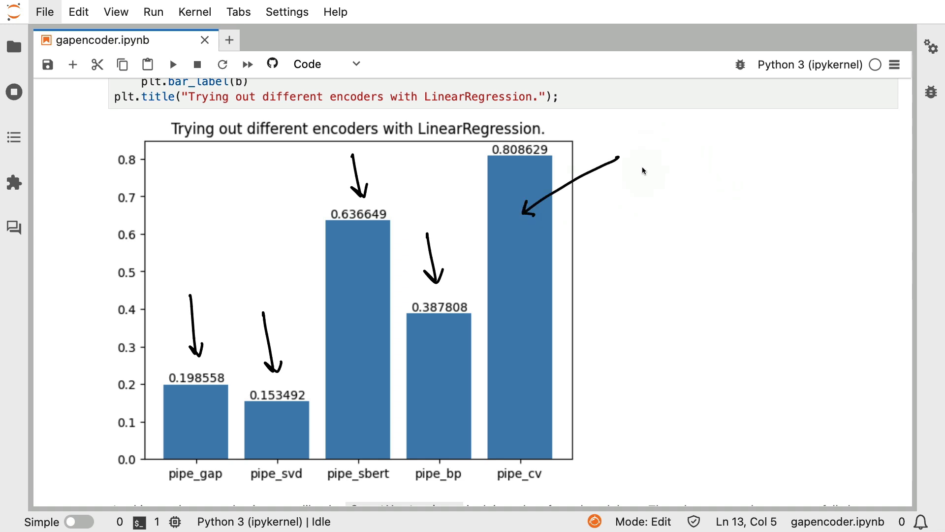
mouse_move(537, 472)
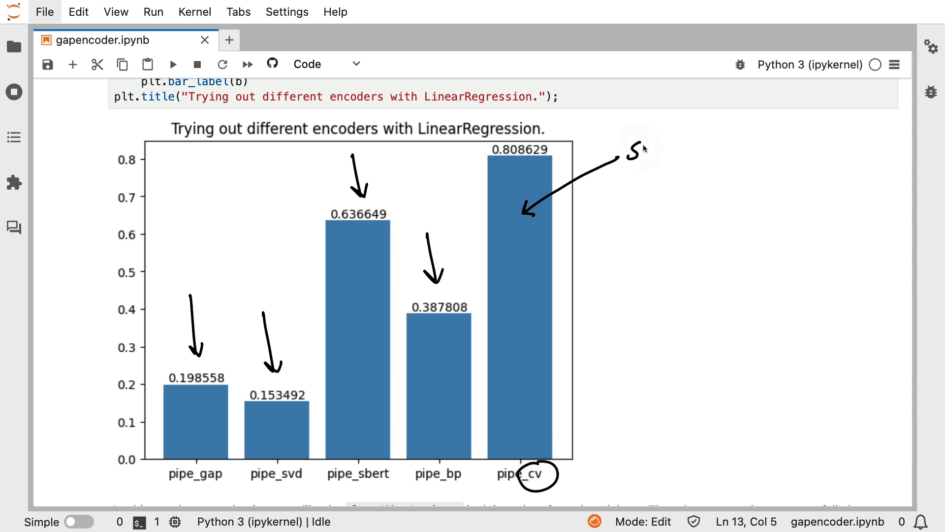
text(PARS)
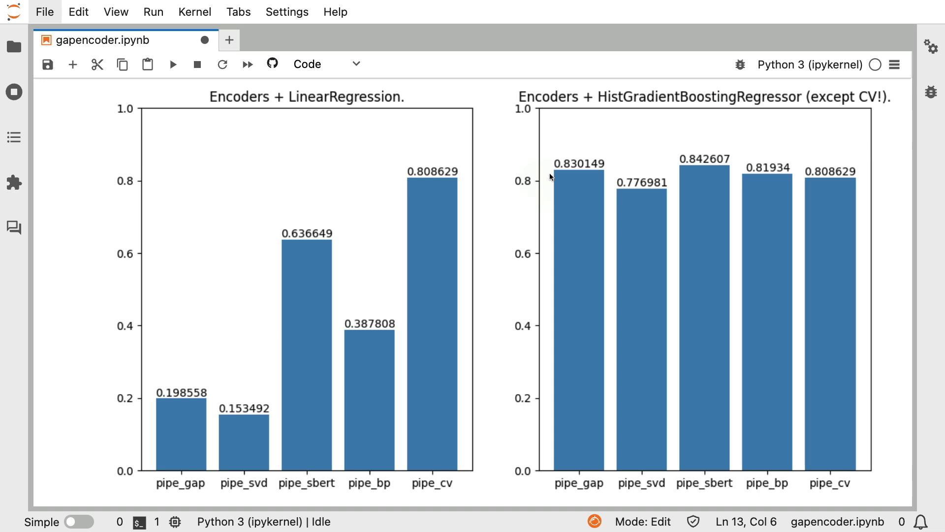
mouse_move(609, 149)
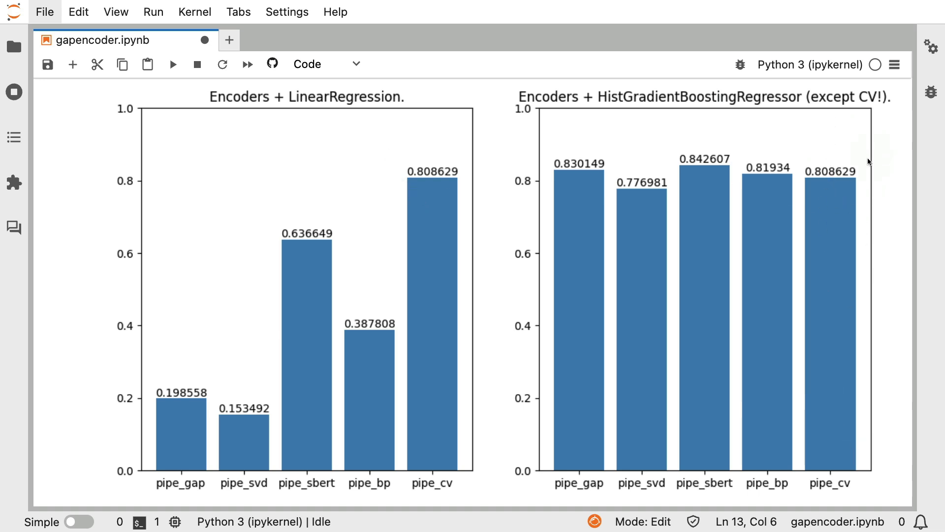
mouse_move(641, 213)
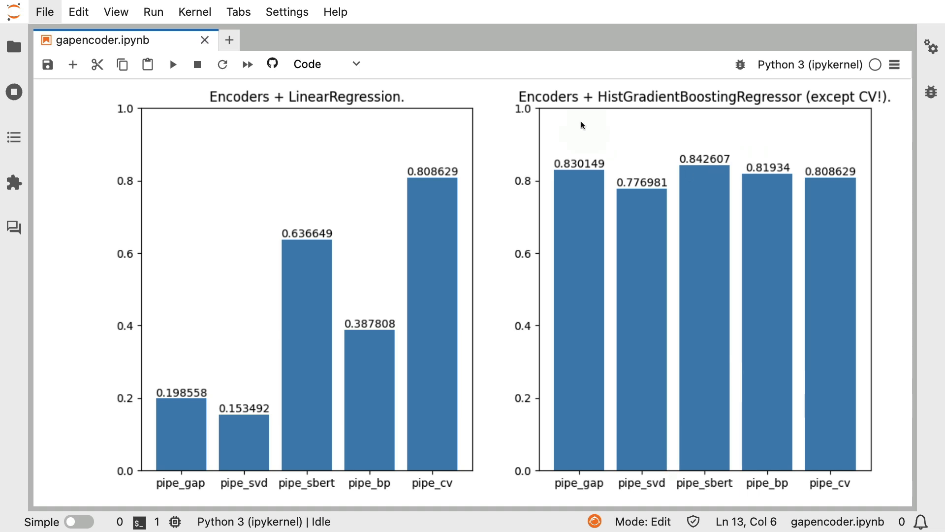
mouse_move(591, 86)
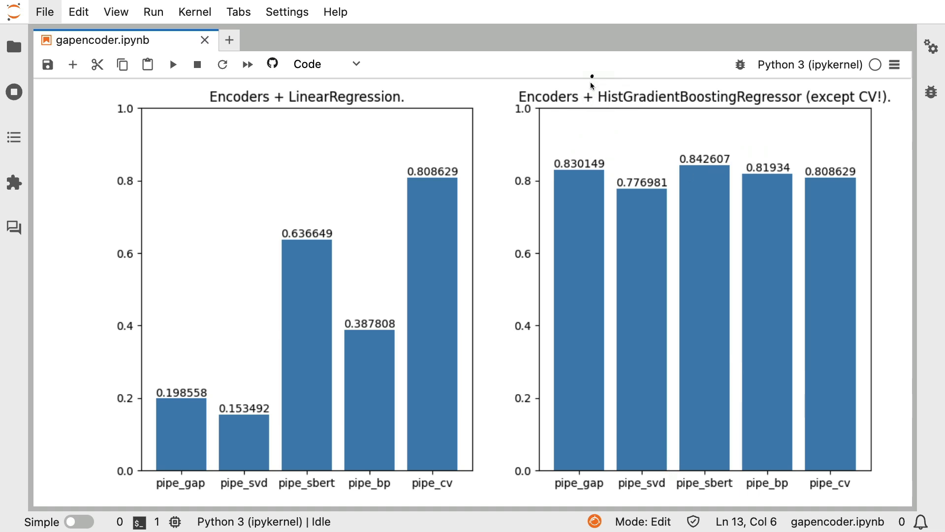
Highlight the side-by-side encoder charts and move down to the GridSearchCV cell
drag(591, 85, 817, 111)
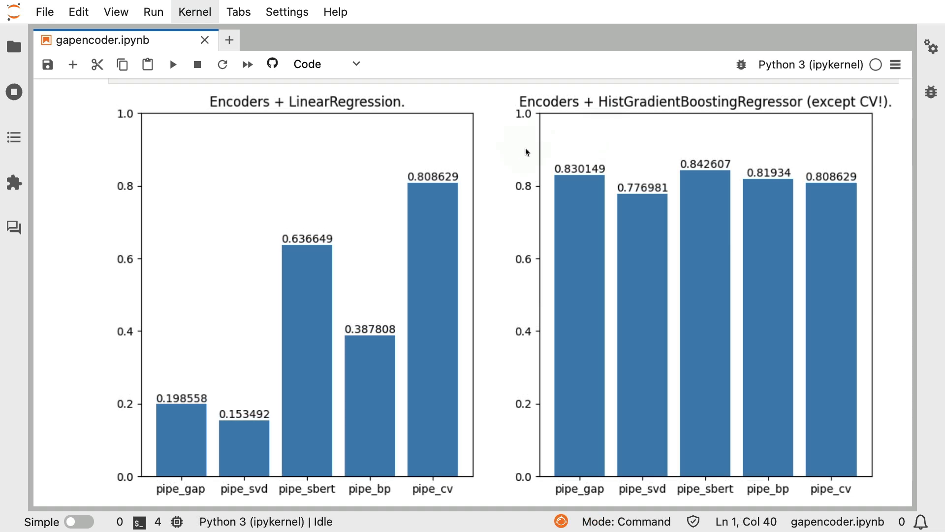
mouse_move(519, 162)
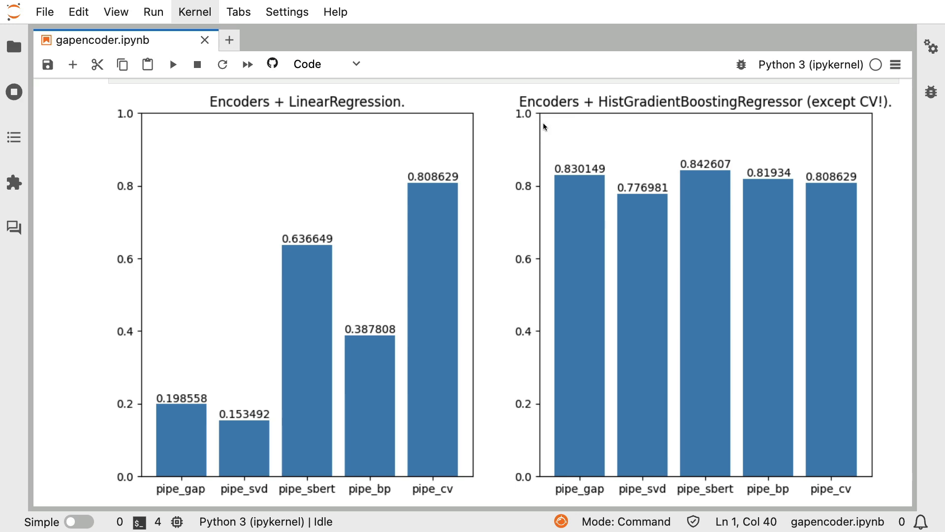
scroll(down, 3)
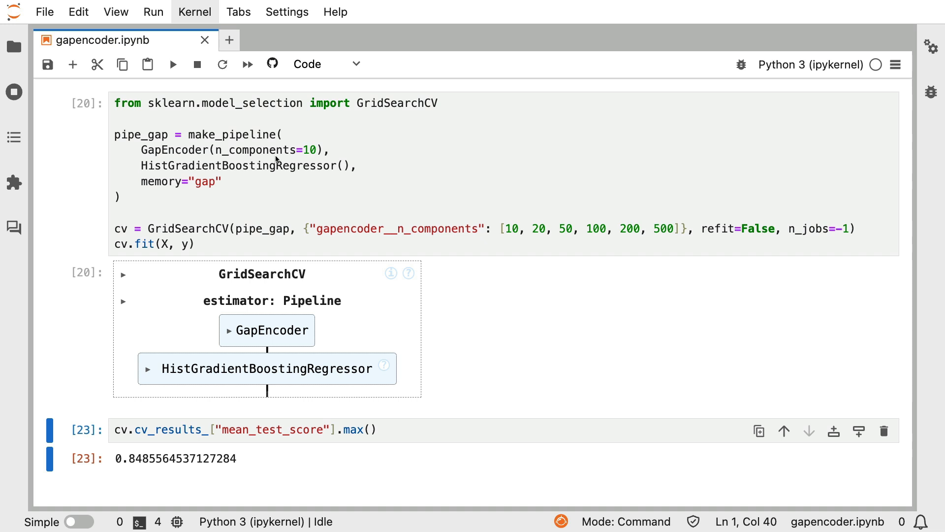
drag(127, 142, 232, 199)
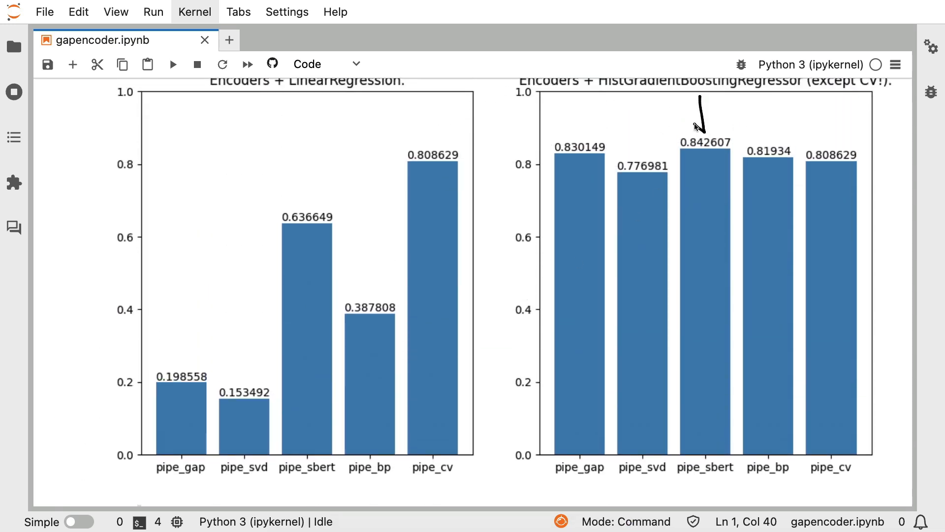
mouse_move(696, 296)
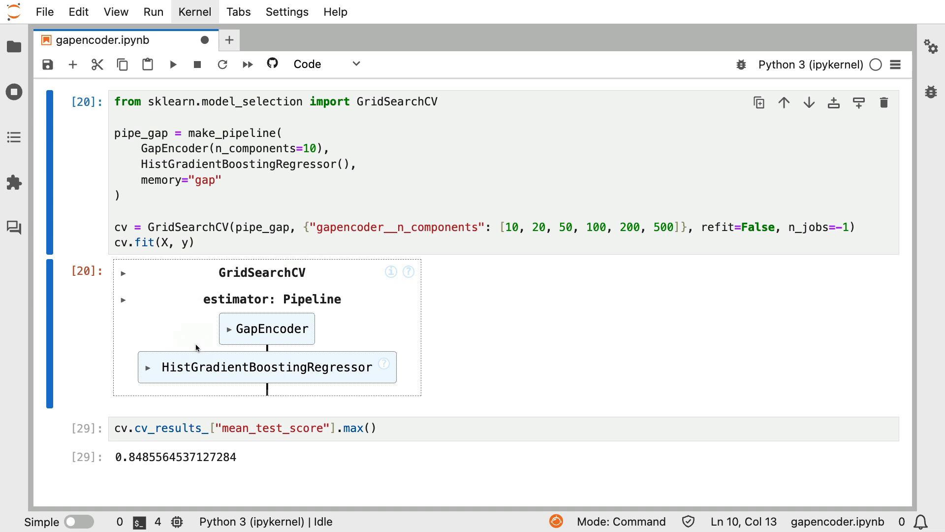
mouse_move(133, 495)
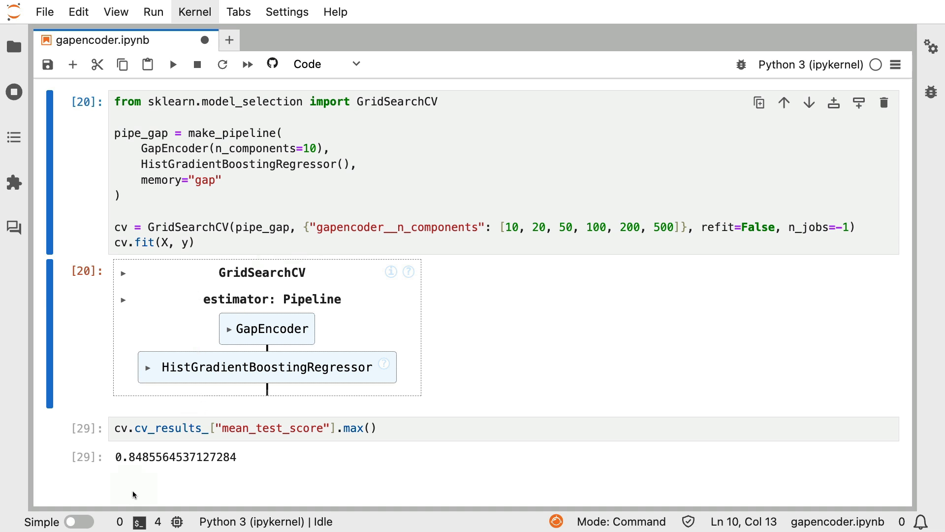
mouse_move(216, 449)
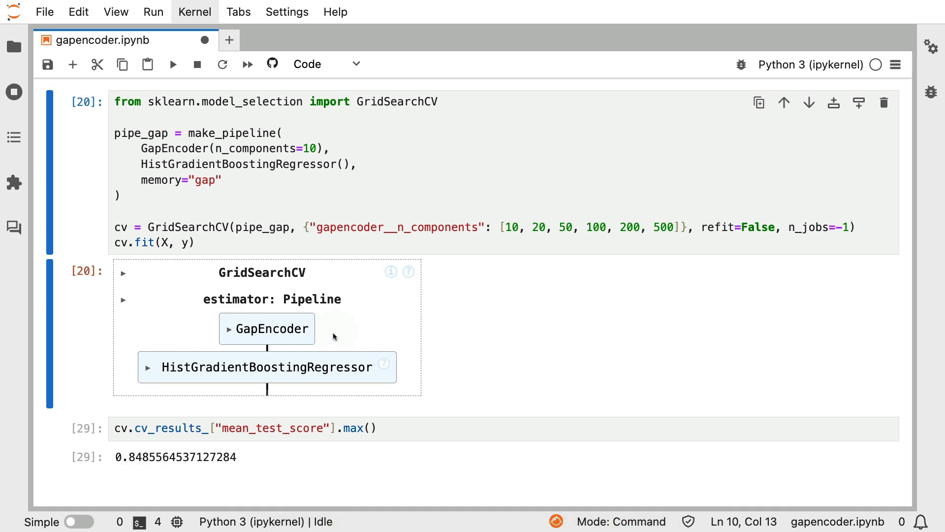
mouse_move(310, 338)
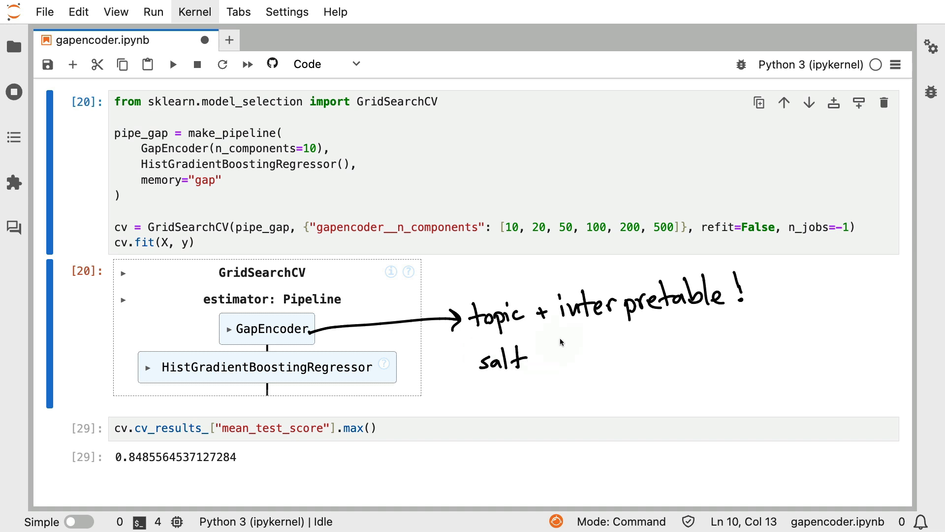
mouse_move(449, 199)
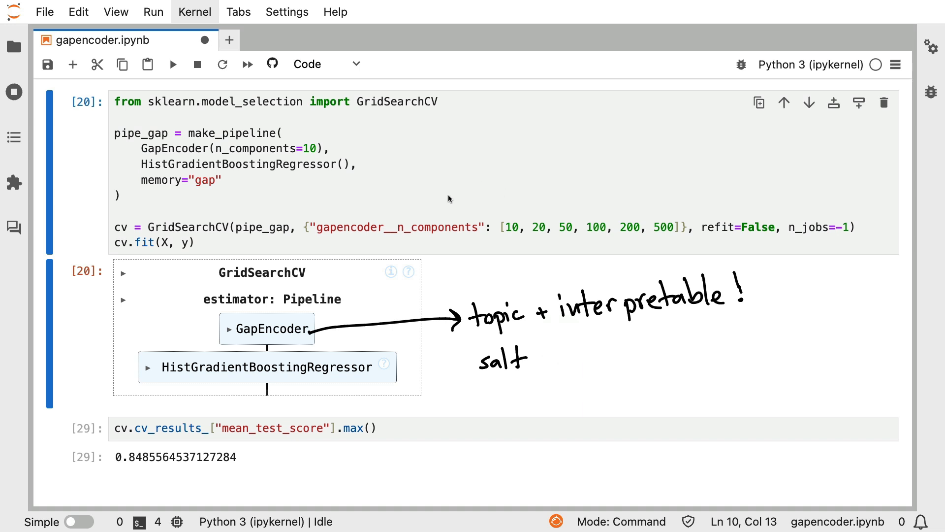
mouse_move(633, 357)
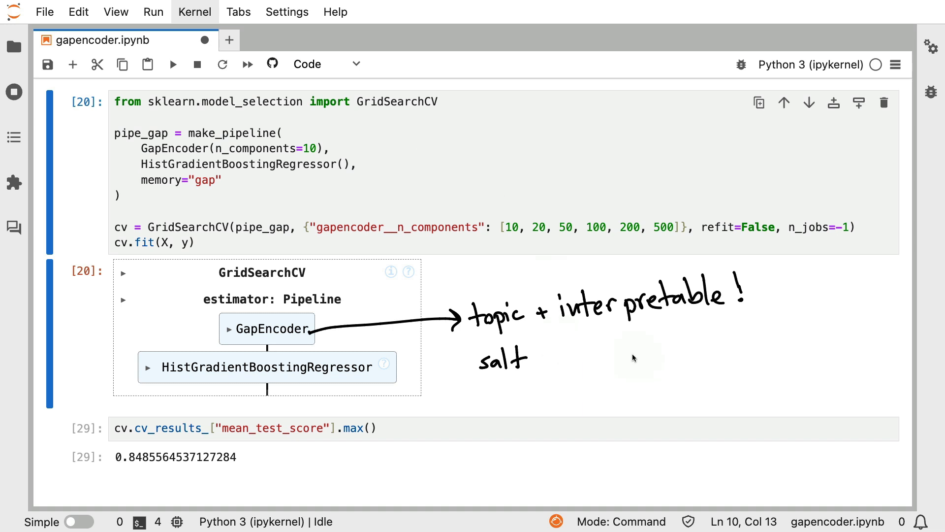